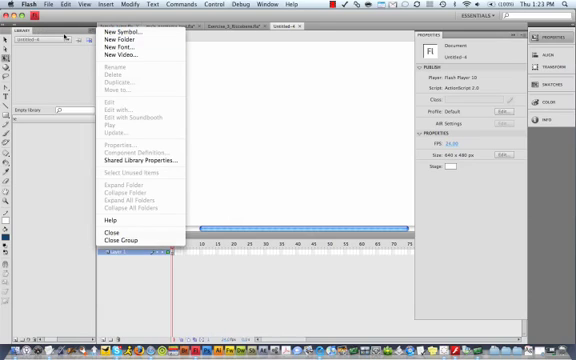
Create a new graphic symbol named 'walkcycle' from the Library panel menu
{"action": "left_click", "coordinate": [106, 33]}
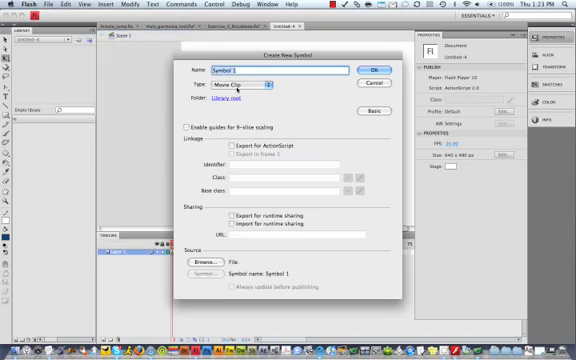
{"action": "left_click", "coordinate": [251, 86]}
{"action": "type", "text": "walkcycle"}
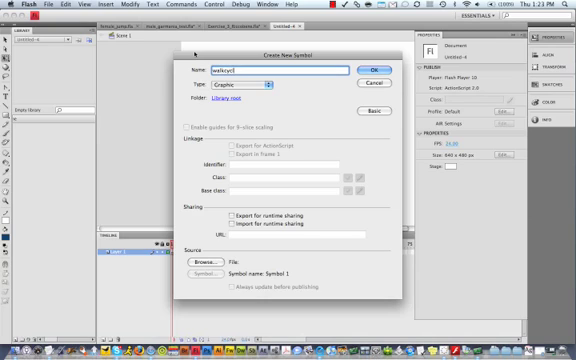
{"action": "left_click", "coordinate": [366, 71]}
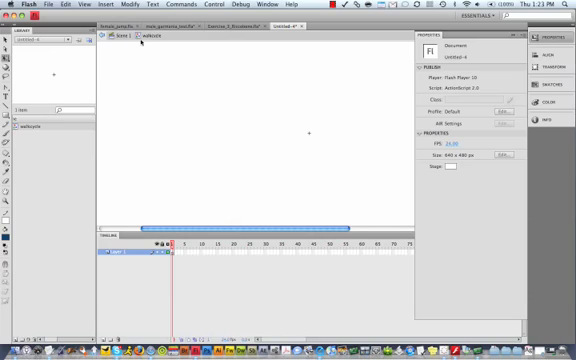
Paste the character into walkcycle and distribute its body parts to separate layers
{"action": "left_click", "coordinate": [180, 254]}
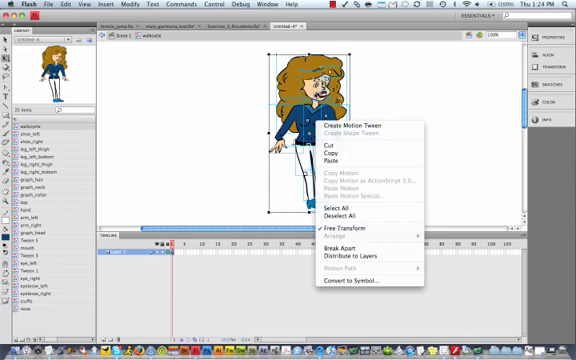
{"action": "mouse_move", "coordinate": [360, 258]}
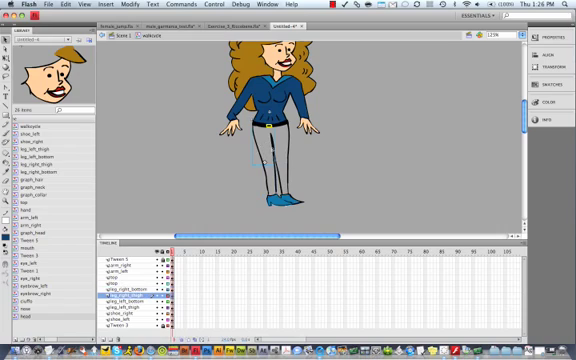
Extend all layers to frame 15 and lock every layer except the right leg parts
{"action": "left_click", "coordinate": [260, 150]}
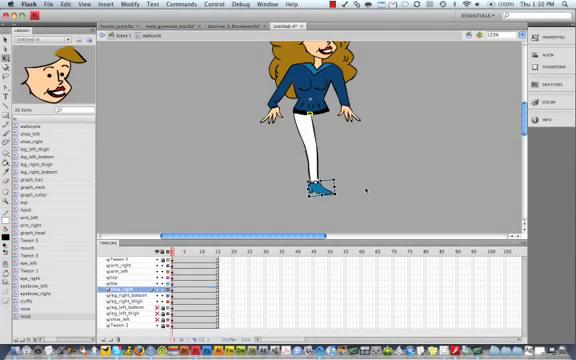
Move the right thigh's transform point to the hip using Free Transform
{"action": "left_click", "coordinate": [72, 7]}
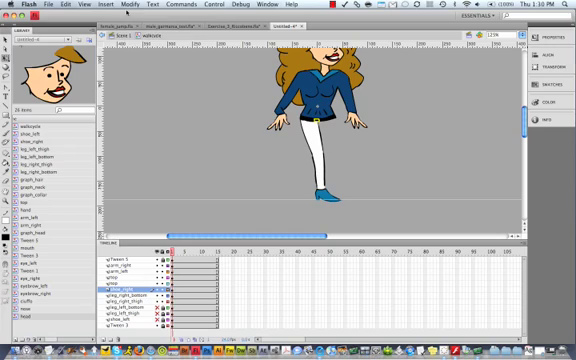
{"action": "left_click", "coordinate": [70, 6]}
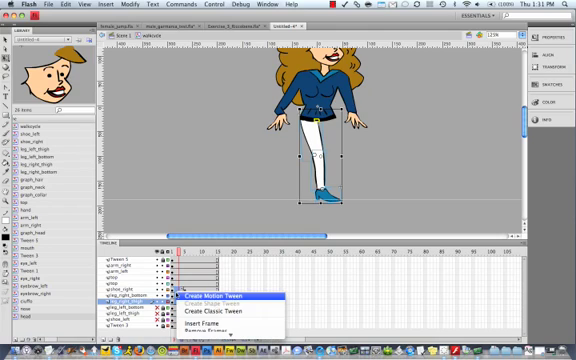
Rotate the right leg backward at a middle keyframe and add a classic tween
{"action": "left_click", "coordinate": [230, 299]}
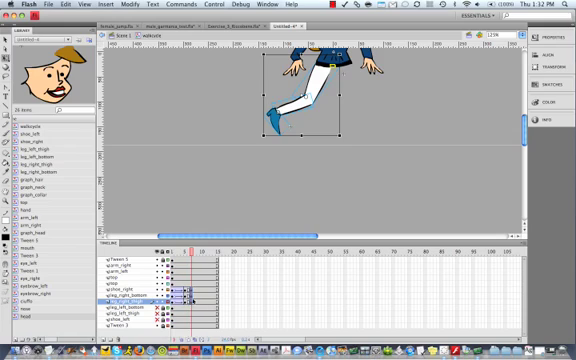
Keyframe leg_right_bottom, bend the lower leg further back, and classic-tween it
{"action": "right_click", "coordinate": [188, 296]}
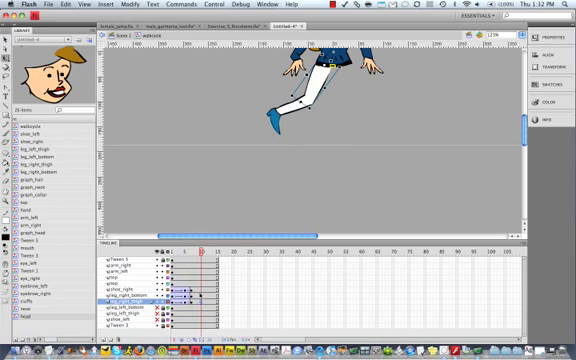
{"action": "left_click", "coordinate": [300, 100]}
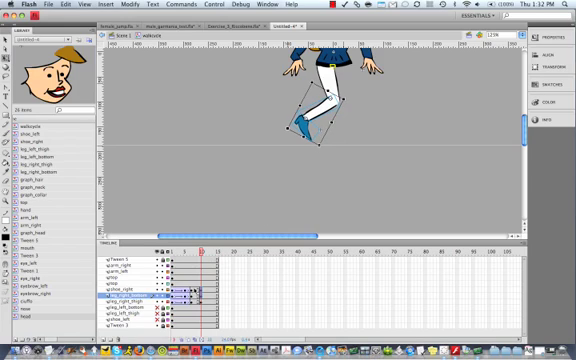
{"action": "right_click", "coordinate": [195, 290]}
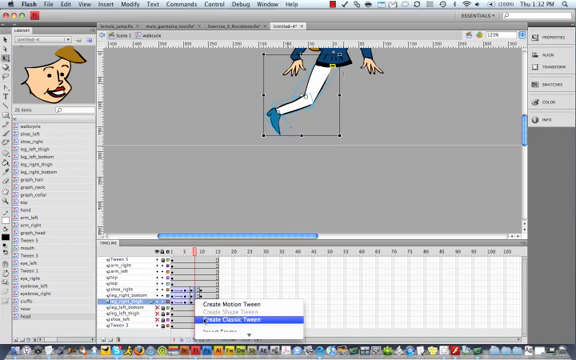
{"action": "left_click", "coordinate": [236, 315]}
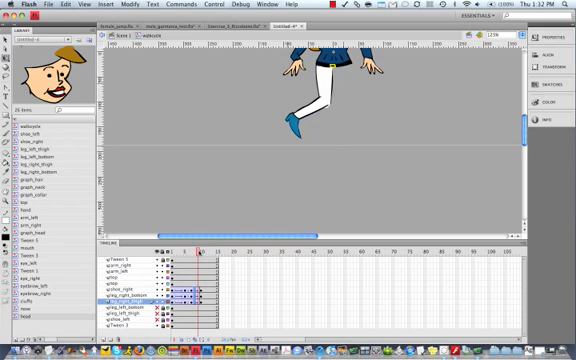
Straighten the right leg at keyframes near frame 15 with a classic tween back
{"action": "left_click", "coordinate": [200, 250]}
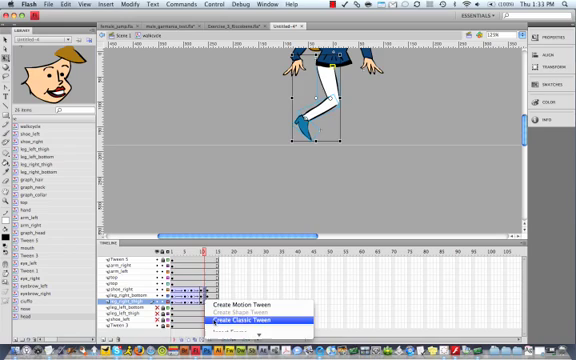
{"action": "left_click", "coordinate": [257, 320]}
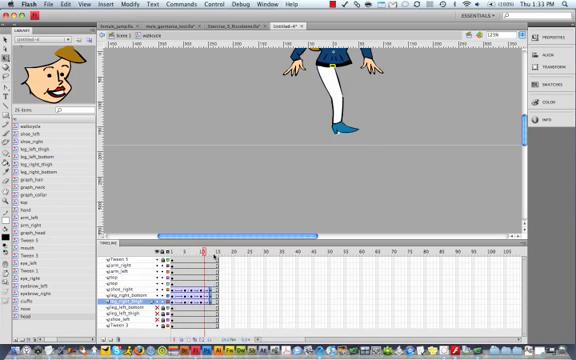
Keyframe the shoe_right layer to match the leg and add classic tweens
{"action": "left_click", "coordinate": [211, 251]}
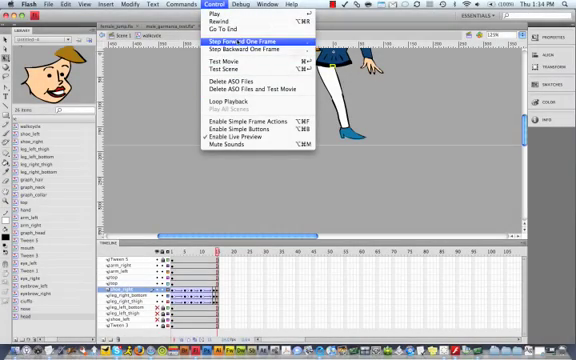
Tween shoe_right, leg_right_bottom and leg_right_thigh layers, then save as walkcycle.fla
{"action": "left_click", "coordinate": [238, 47]}
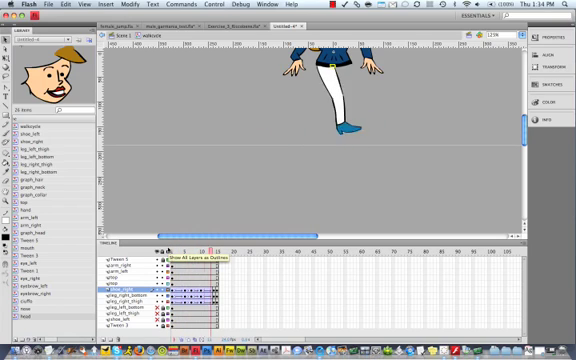
{"action": "left_click", "coordinate": [186, 250]}
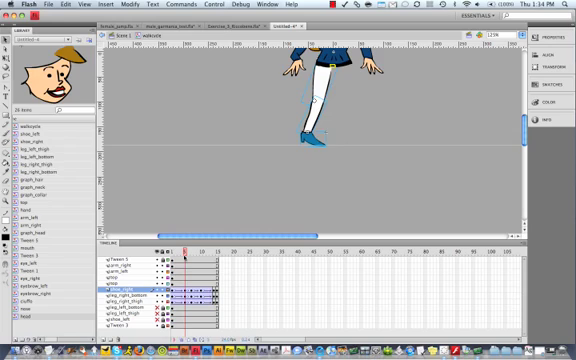
{"action": "left_click", "coordinate": [190, 247]}
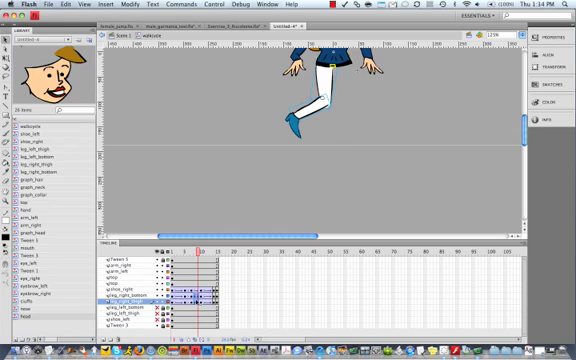
{"action": "left_click", "coordinate": [198, 246]}
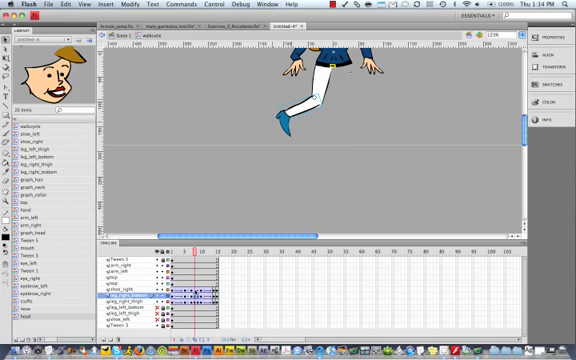
{"action": "left_click", "coordinate": [178, 248]}
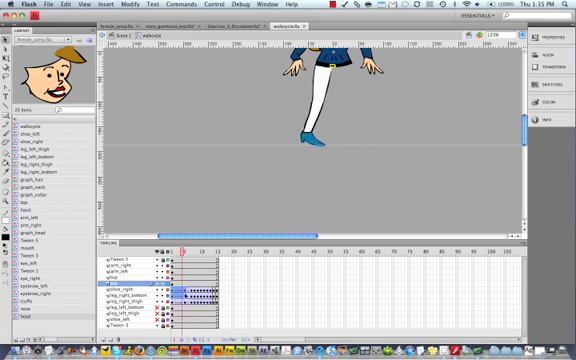
Copy the tweened frames of the right thigh, lower leg and shoe layers
{"action": "right_click", "coordinate": [190, 293]}
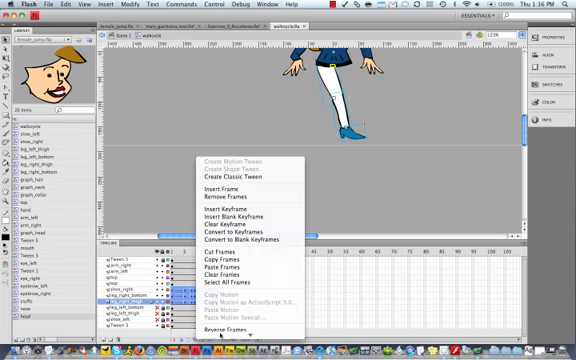
{"action": "mouse_move", "coordinate": [221, 261]}
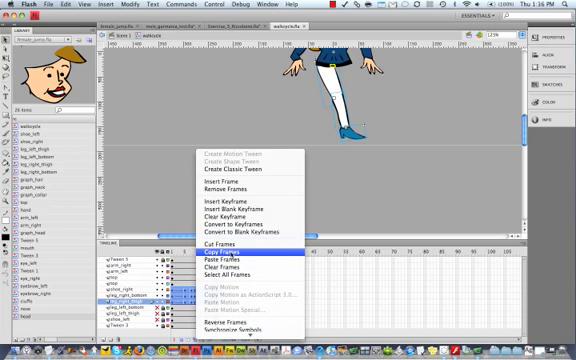
{"action": "left_click", "coordinate": [228, 260]}
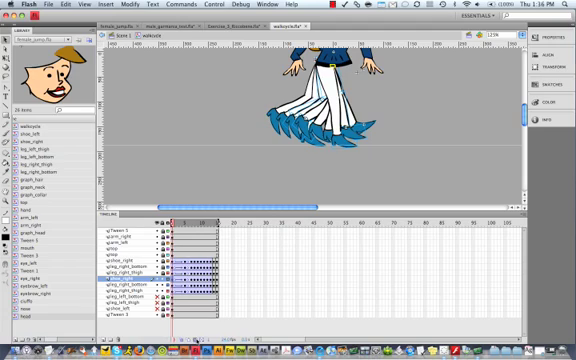
{"action": "mouse_move", "coordinate": [197, 339]}
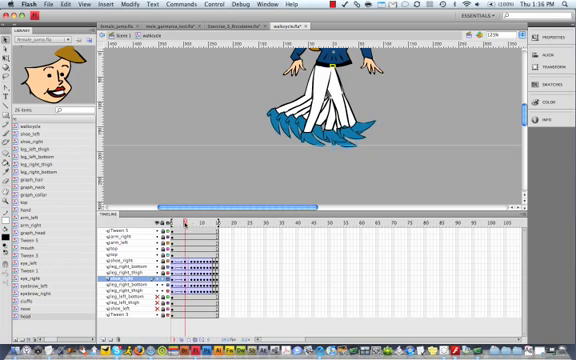
Turn off onion skinning so the ghost leg poses disappear
{"action": "left_click", "coordinate": [195, 218]}
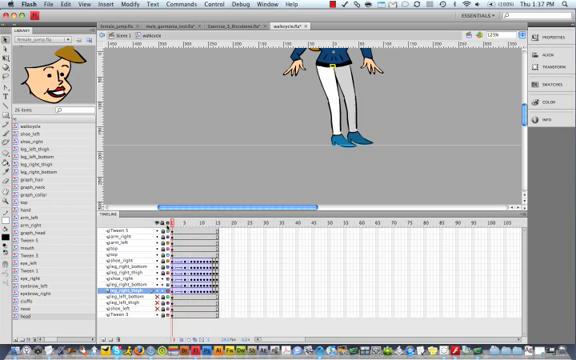
Shift the pasted leg animation frames several frames later, then check the offset stride
{"action": "left_click", "coordinate": [190, 218]}
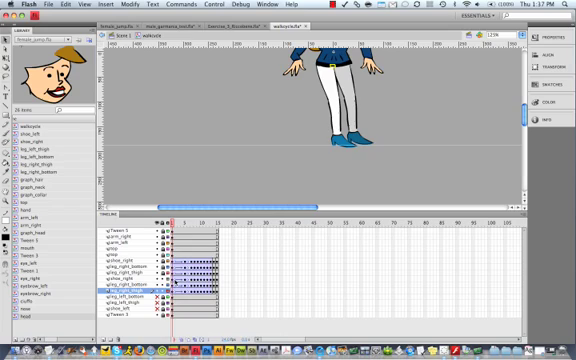
{"action": "left_click", "coordinate": [184, 219]}
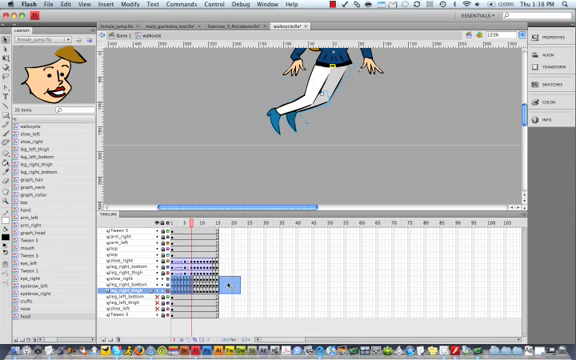
{"action": "left_click", "coordinate": [257, 222]}
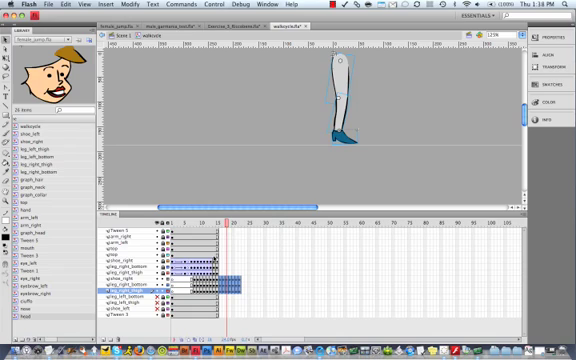
{"action": "left_click", "coordinate": [161, 215]}
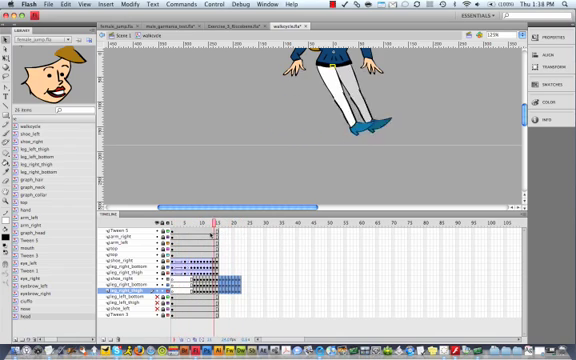
Remove the leftover frames and unused leg_left layers, then return to frame 1
{"action": "left_click", "coordinate": [190, 217]}
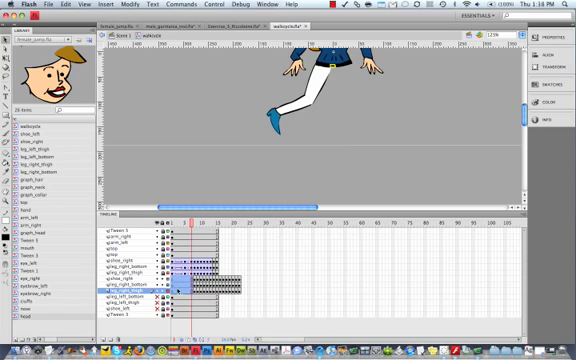
{"action": "right_click", "coordinate": [178, 290]}
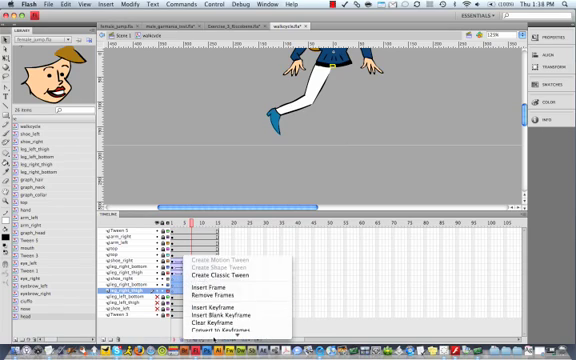
{"action": "mouse_move", "coordinate": [215, 258]}
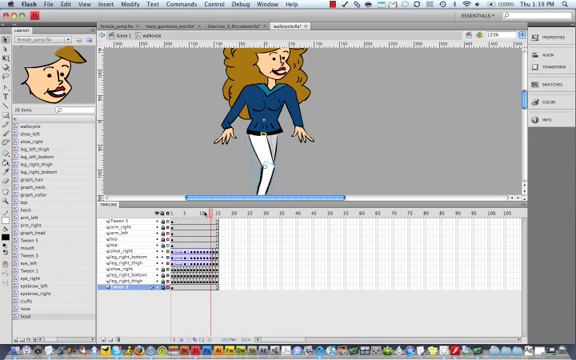
{"action": "left_click", "coordinate": [175, 191]}
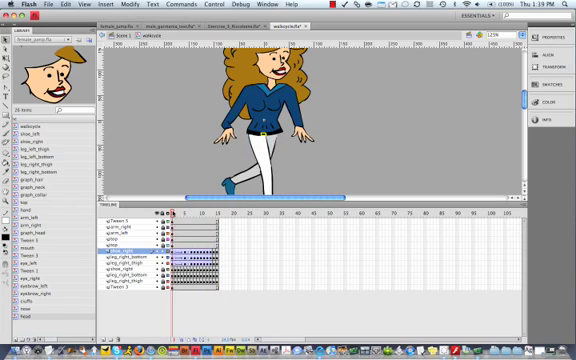
{"action": "mouse_move", "coordinate": [158, 103]}
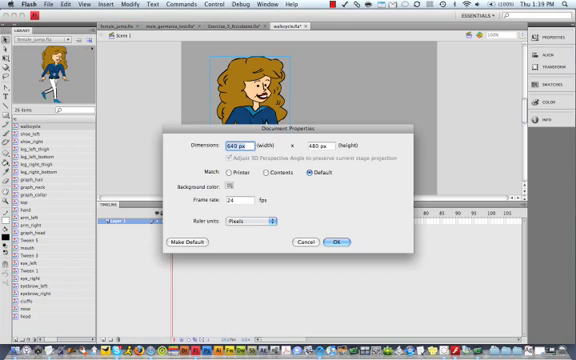
Confirm the document is 640x480 pixels at 24 fps
{"action": "left_click", "coordinate": [234, 185]}
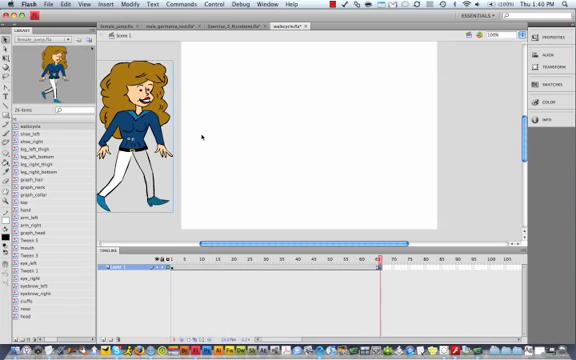
Drag the walkcycle character to the stage's right side at frame 65 and check the tween
{"action": "left_click_drag", "start_coordinate": [140, 130], "coordinate": [480, 130]}
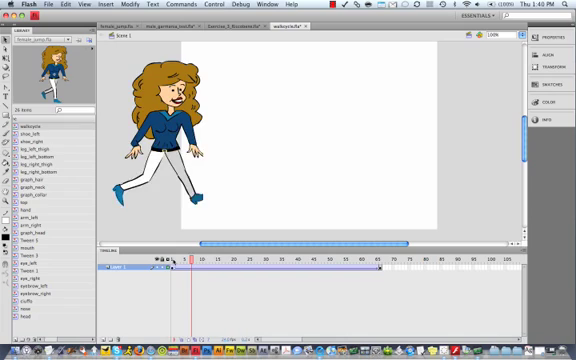
{"action": "left_click", "coordinate": [340, 258]}
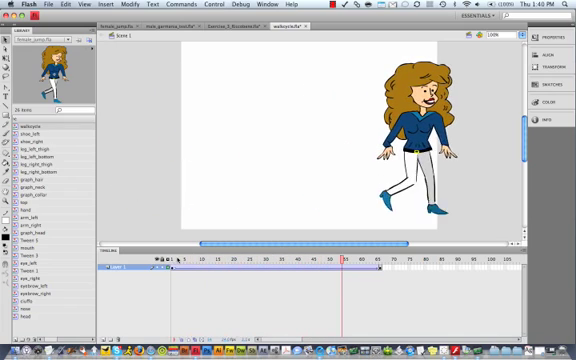